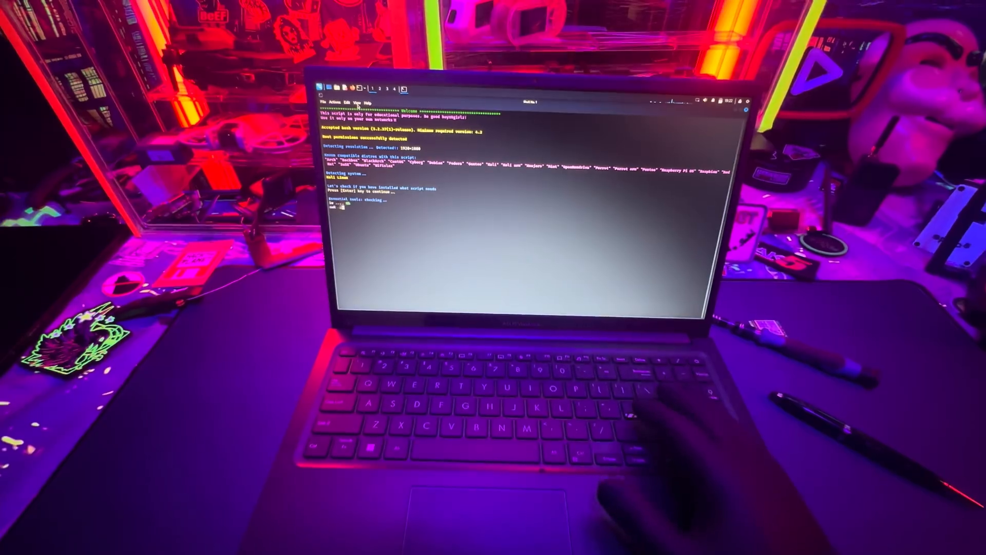
Continue Airgeddon past its essential tools check with Enter
{"action": "key", "text": "enter"}
{"action": "type", "text": "sudo apt install tar tor curl python3-scapy network-manager"}
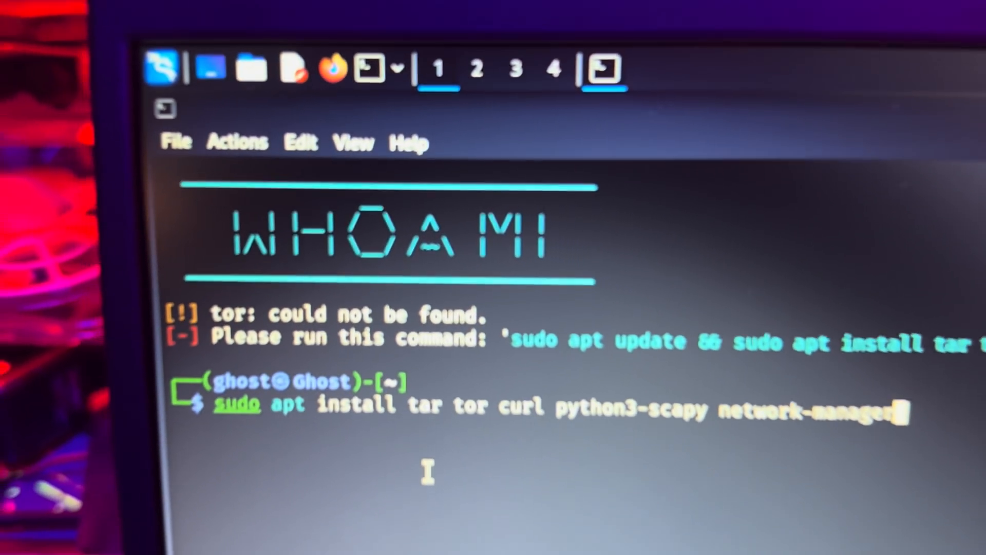
Install tar, tor, curl, python3-scapy and network-manager, then enter 'sudo kali-whoami --start'
{"action": "key", "text": "Return"}
{"action": "type", "text": "y"}
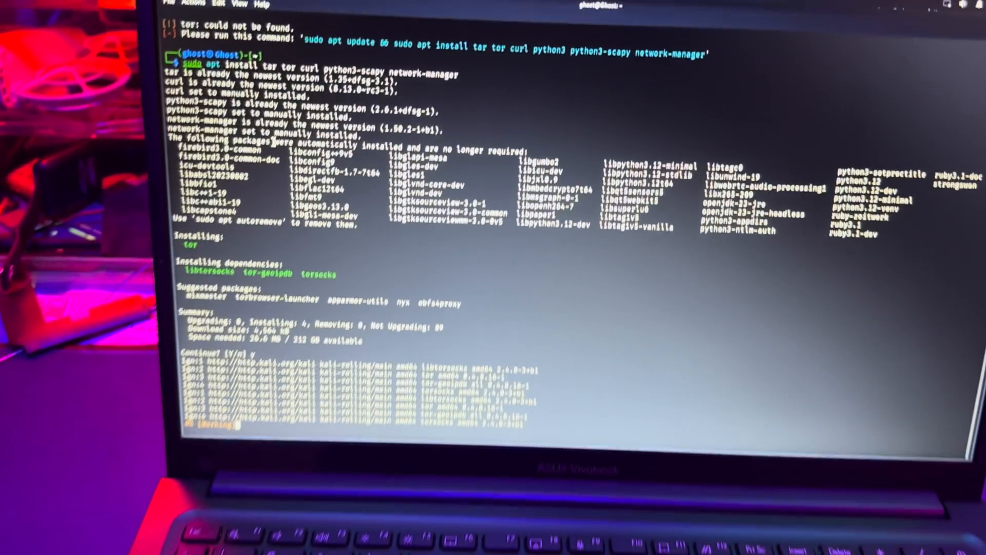
{"action": "type", "text": "sudo kali-whoami --start"}
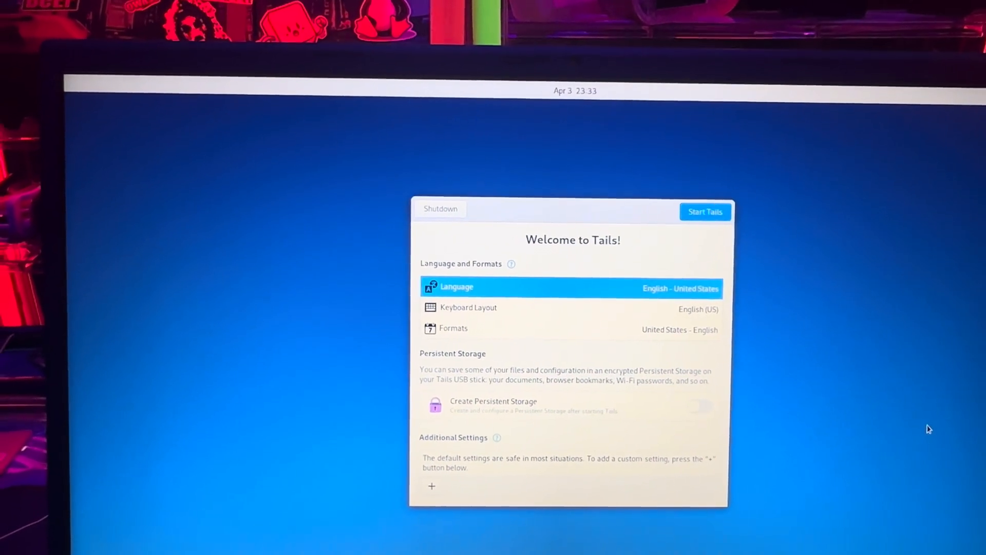
Start Tails from the welcome screen with the default language and settings
{"action": "left_click", "coordinate": [704, 211]}
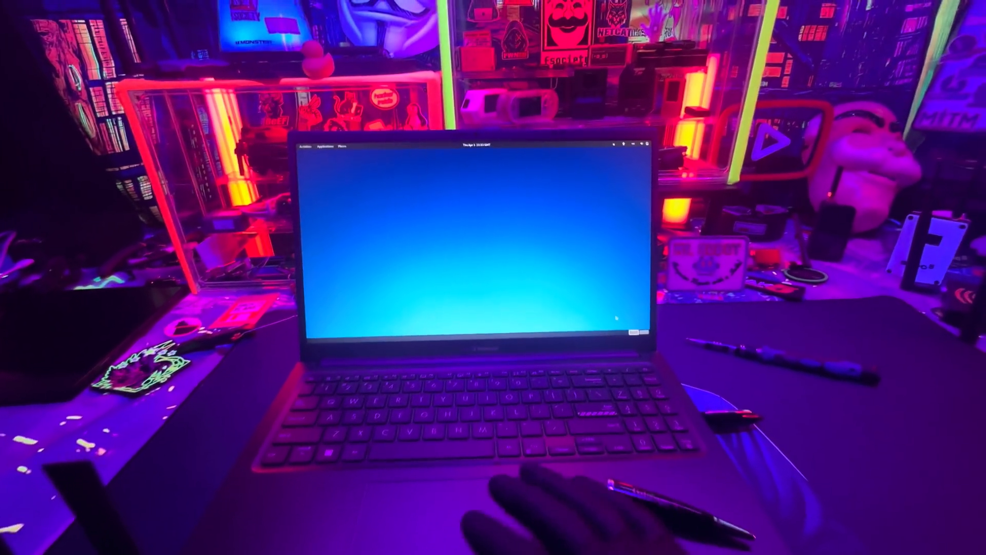
Show the Tails system menu from the top-right status icons
{"action": "left_click", "coordinate": [643, 144]}
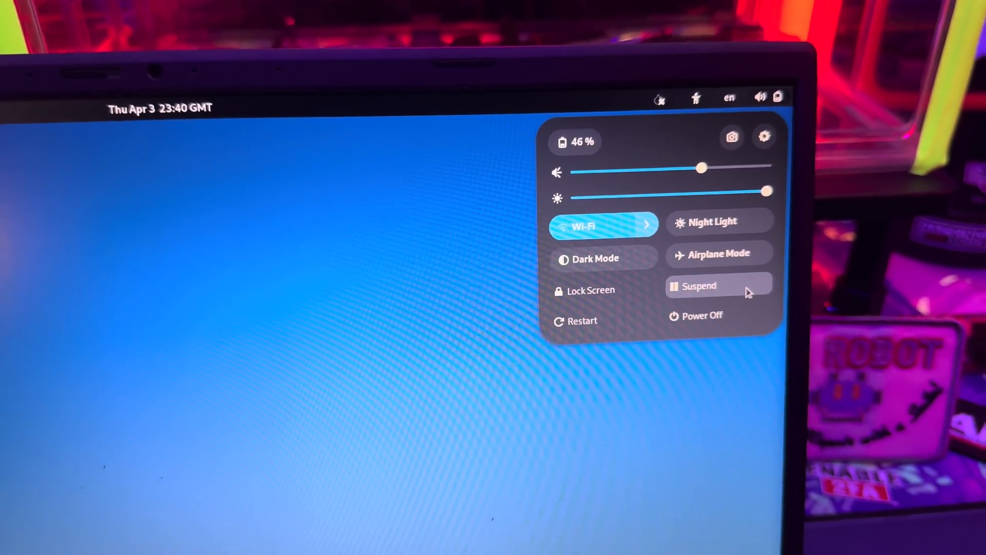
Power off the laptop from the Tails system menu
{"action": "left_click", "coordinate": [699, 285]}
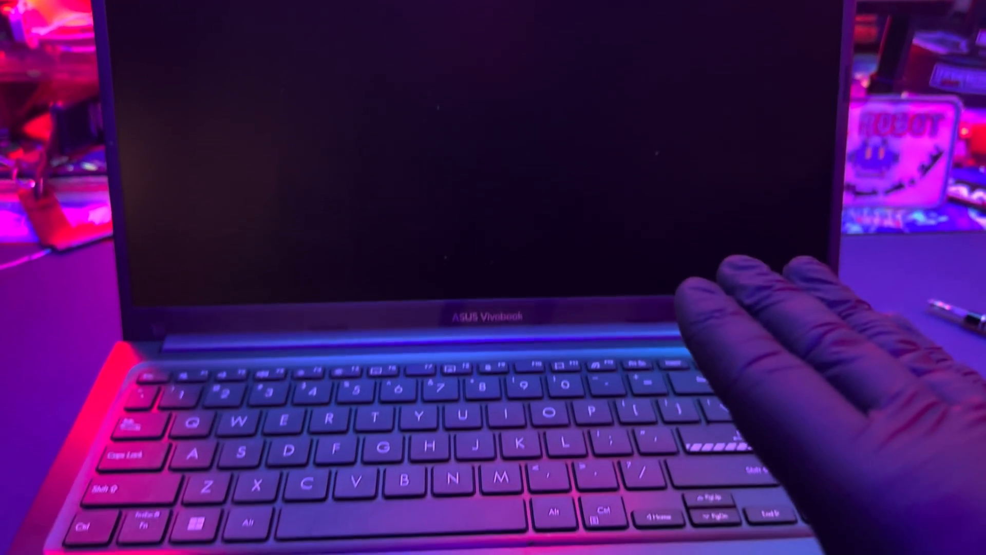